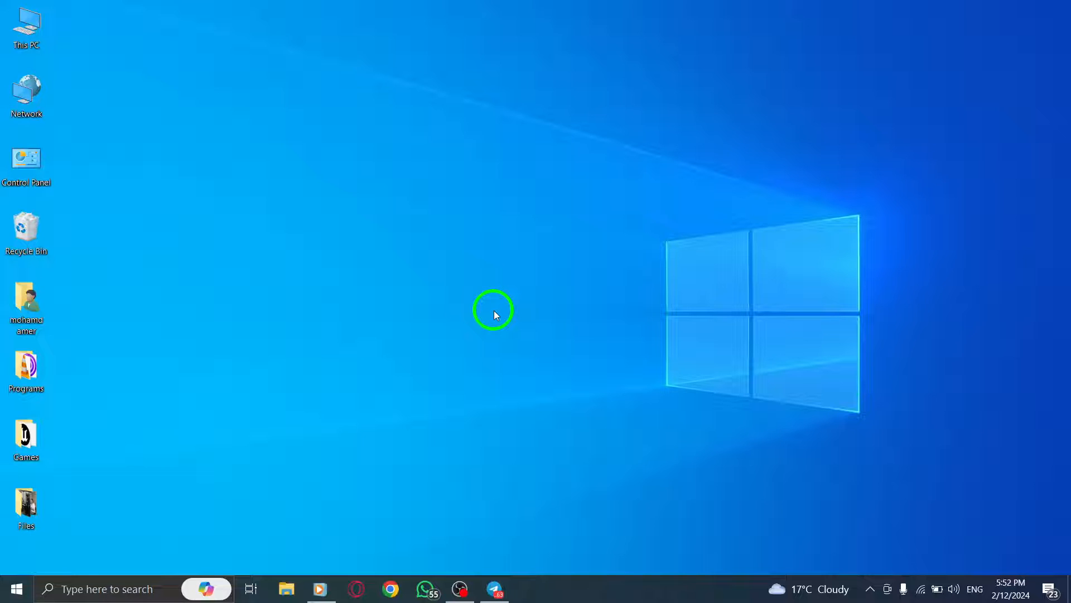
mouse_move(533, 544)
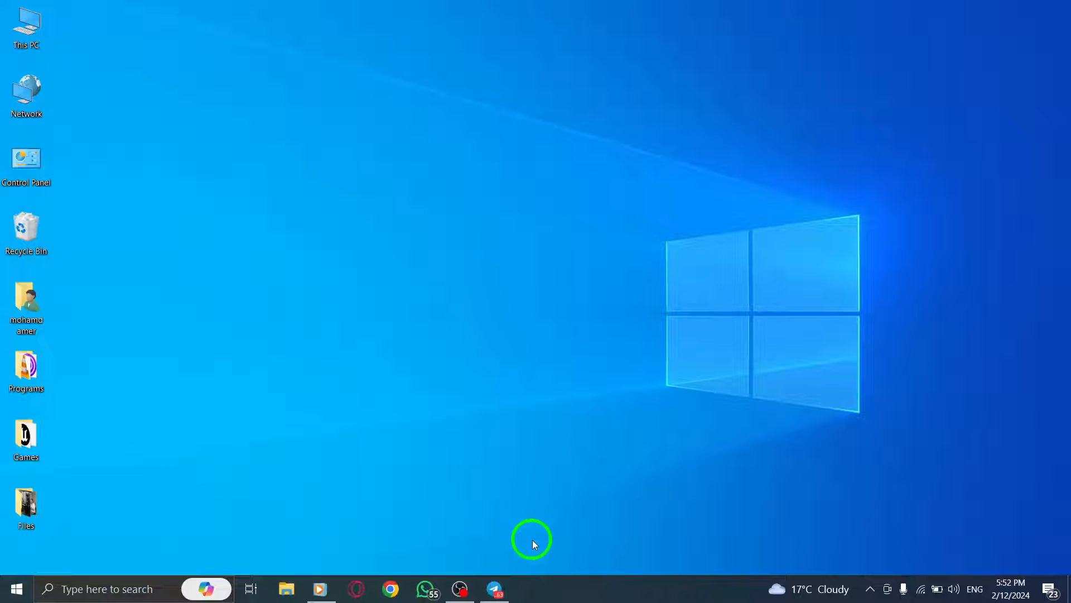
Launch Telegram Desktop from the taskbar and open the hamburger main menu.
left_click(493, 588)
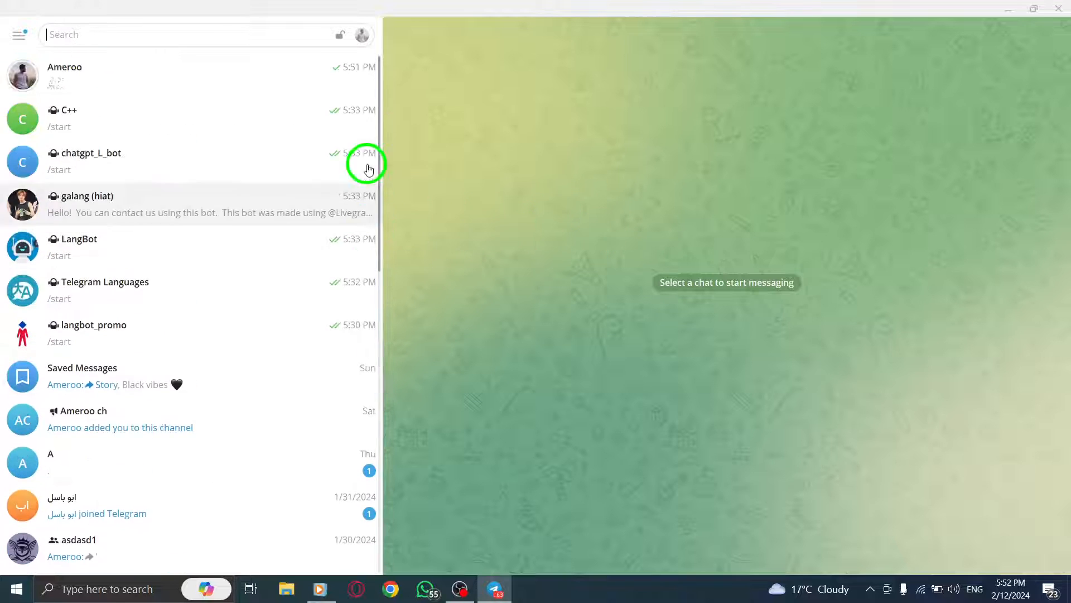
left_click(19, 35)
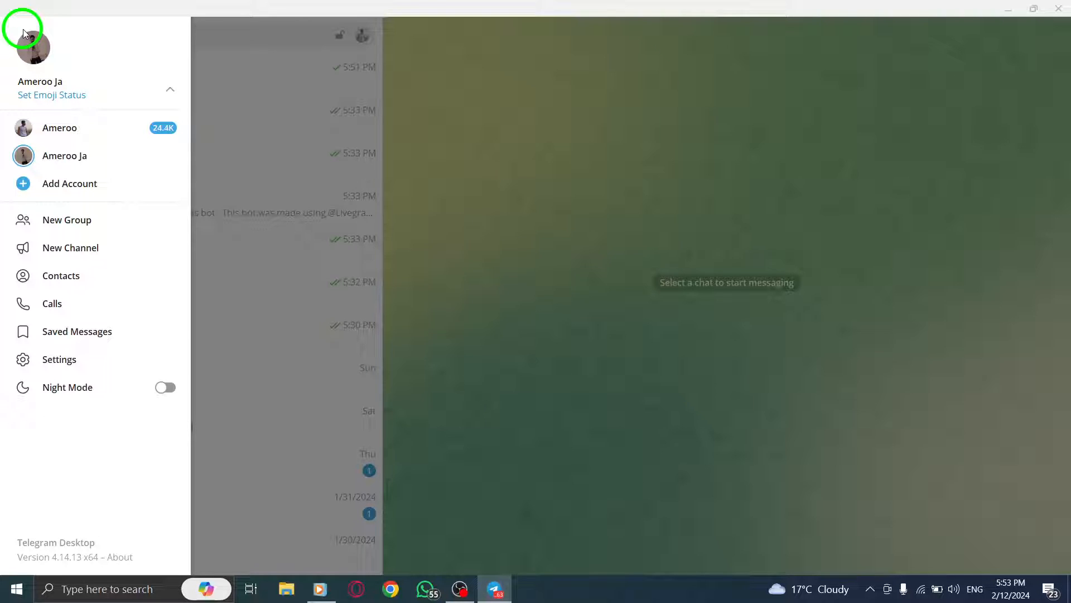
mouse_move(83, 373)
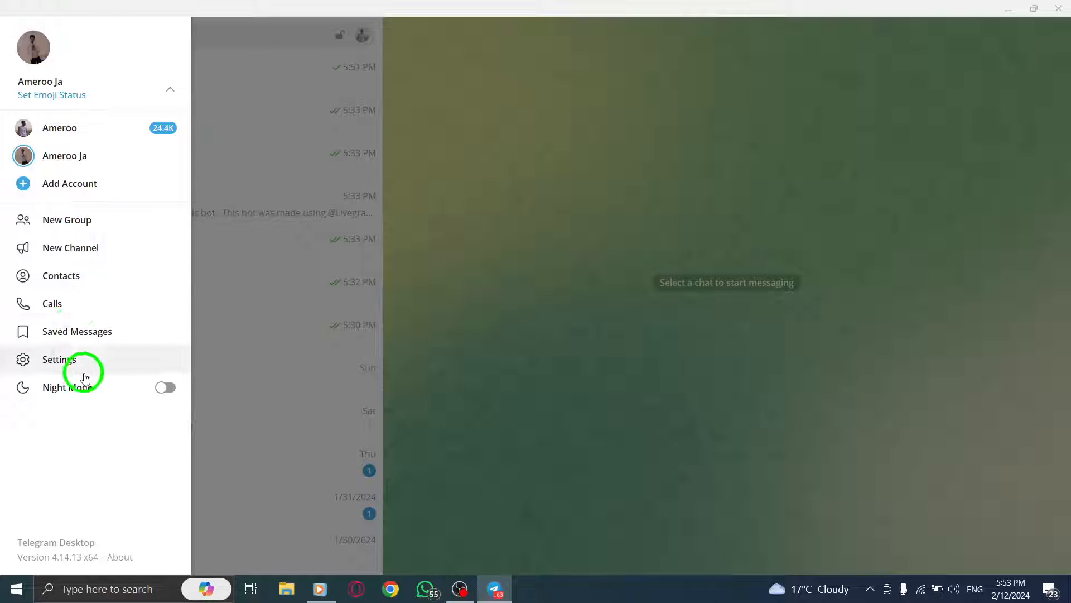
Choose Settings from Telegram's side menu.
left_click(59, 360)
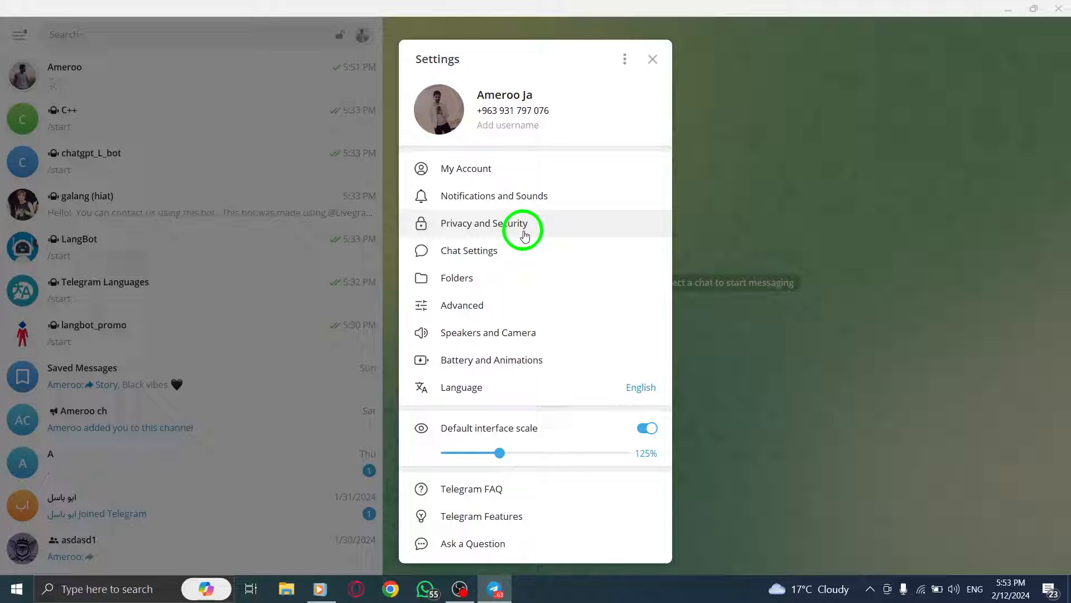
mouse_move(517, 325)
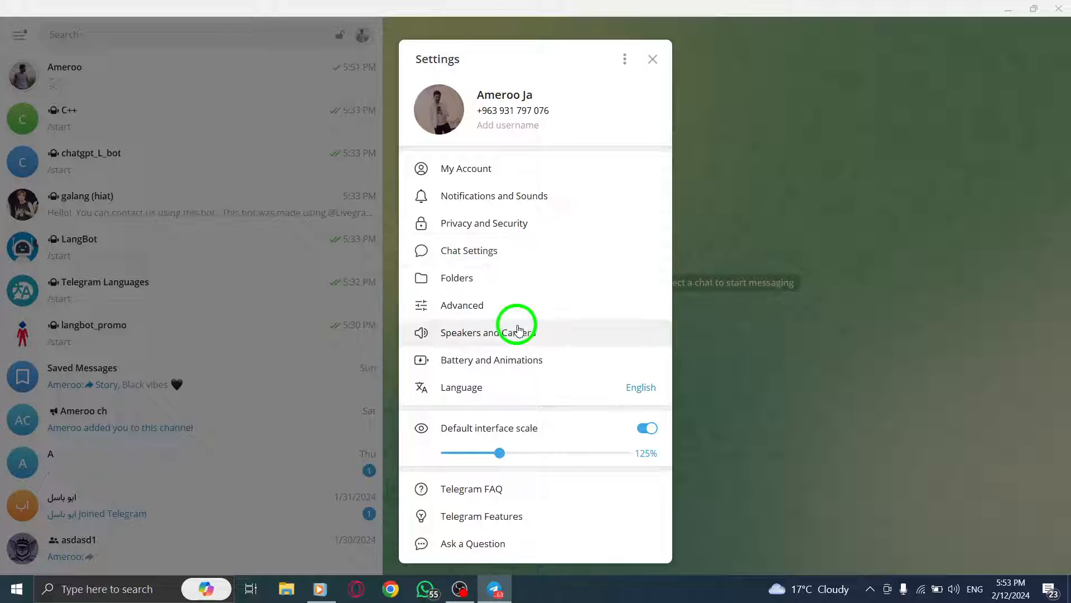
Enable Show Translate Button in the Language settings and confirm with OK.
left_click(461, 387)
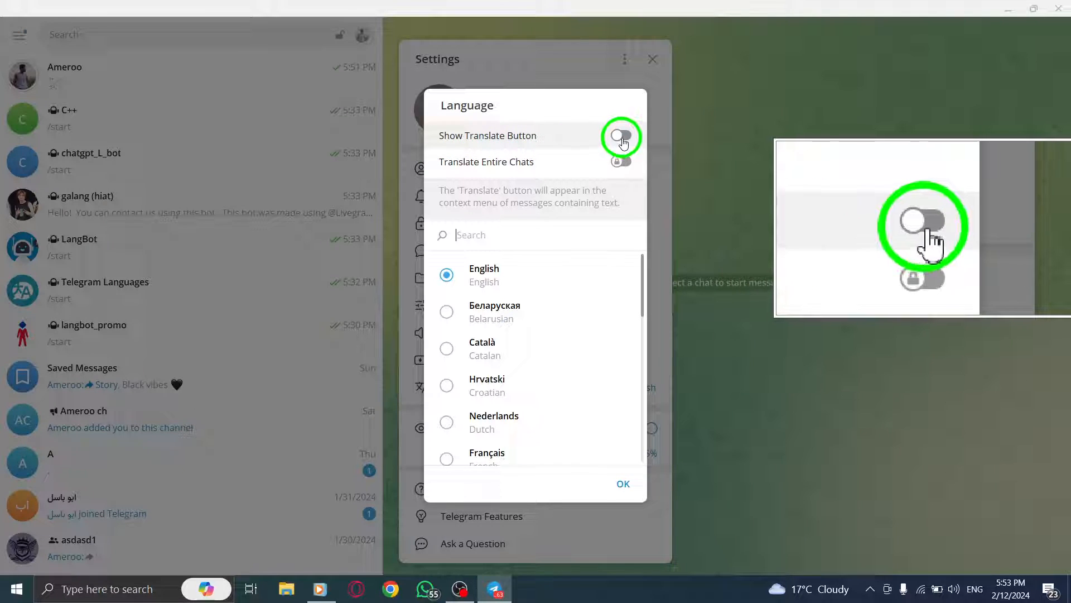
left_click(621, 136)
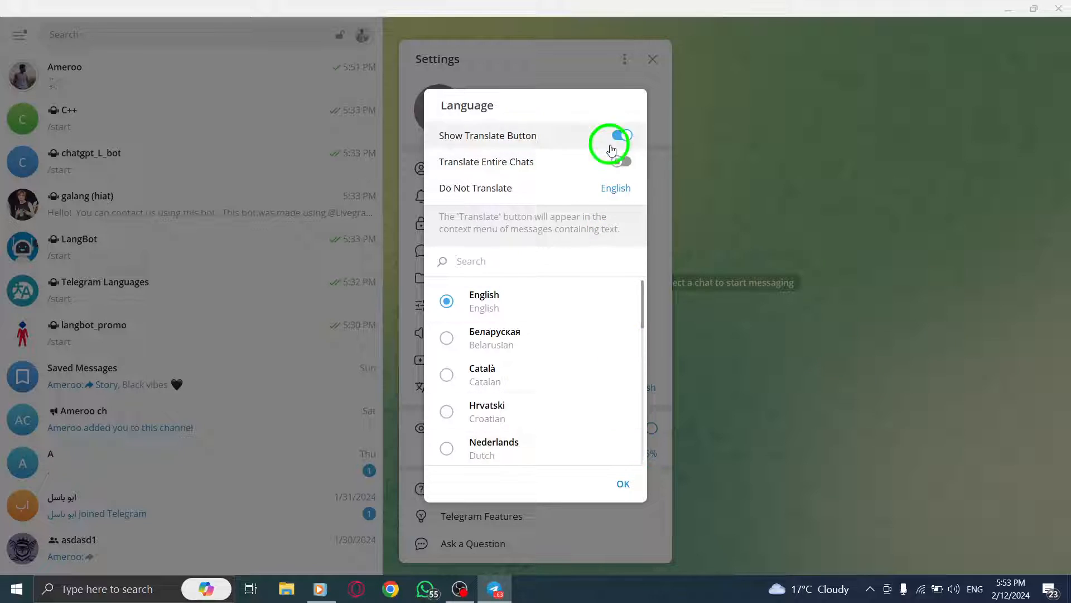
left_click(653, 59)
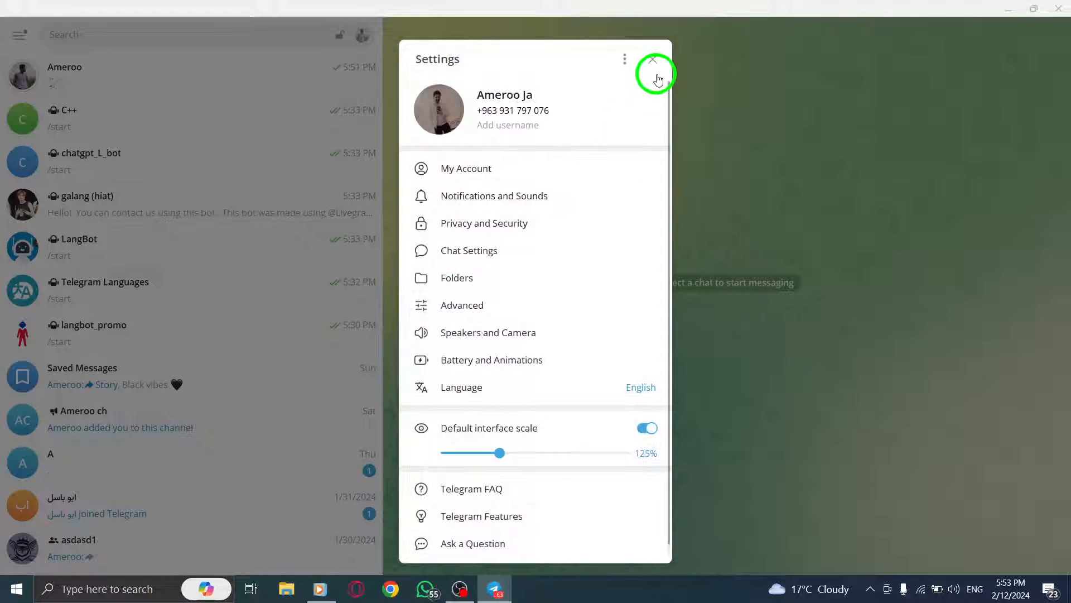
Close the Settings window and dismiss the desktop's right-click menu.
left_click(652, 60)
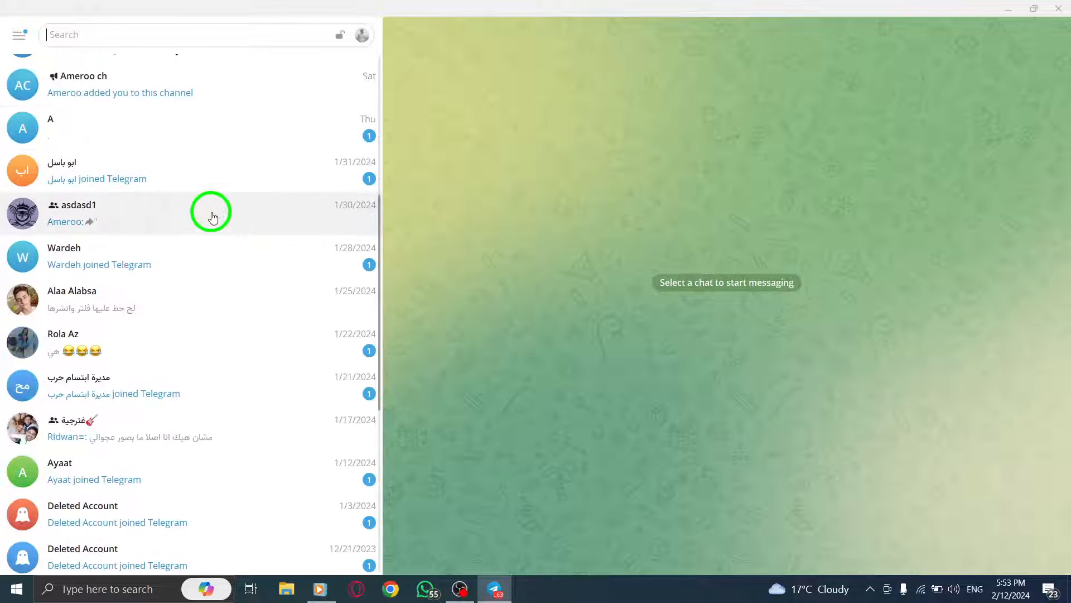
right_click(361, 210)
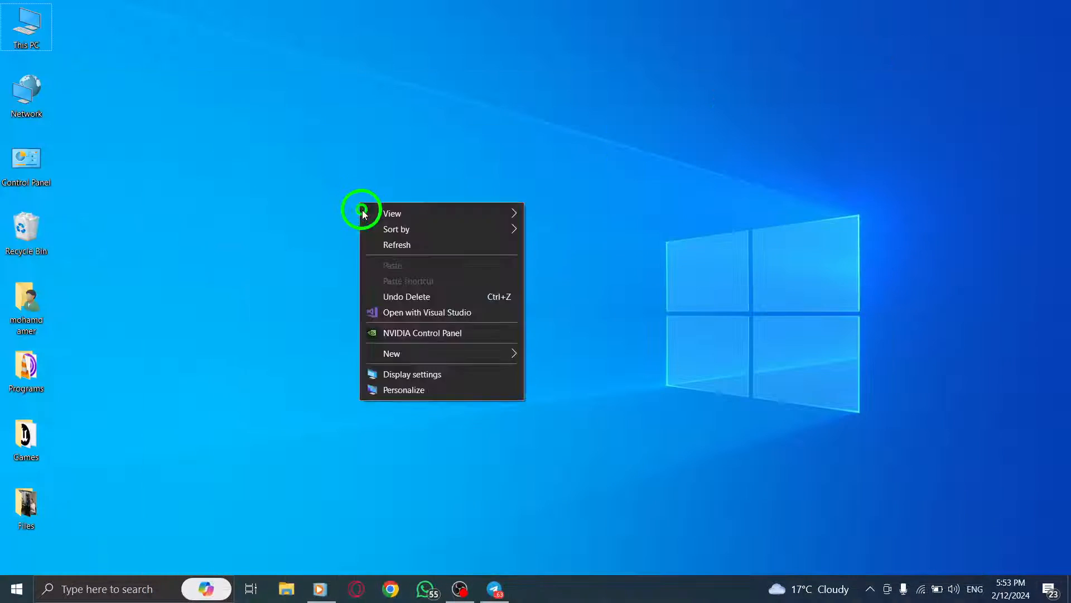
left_click(383, 251)
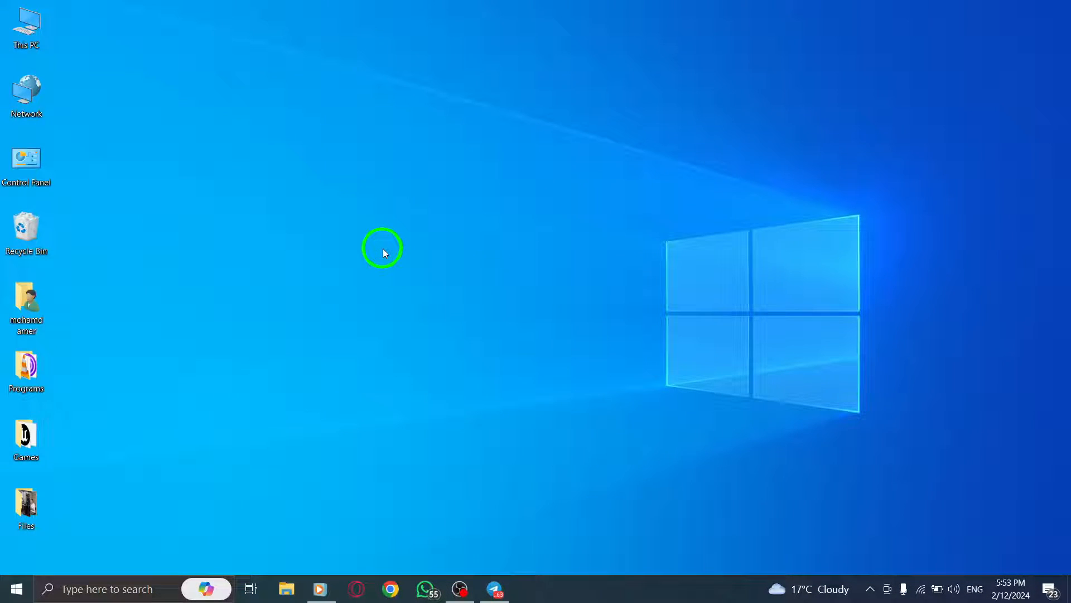